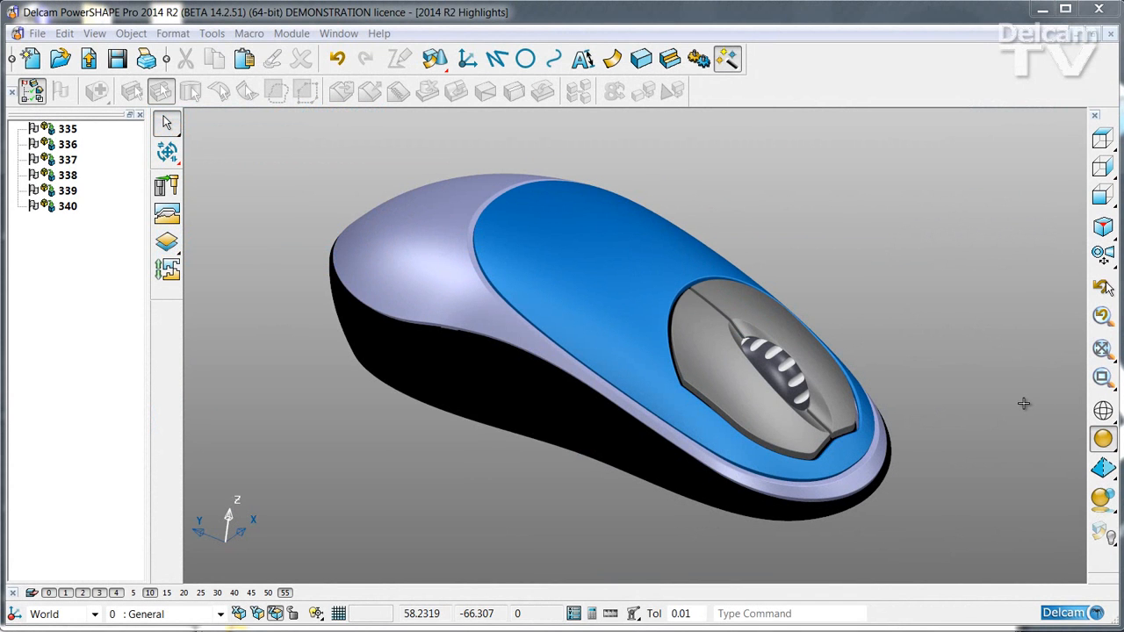
pyautogui.moveTo(1010, 395)
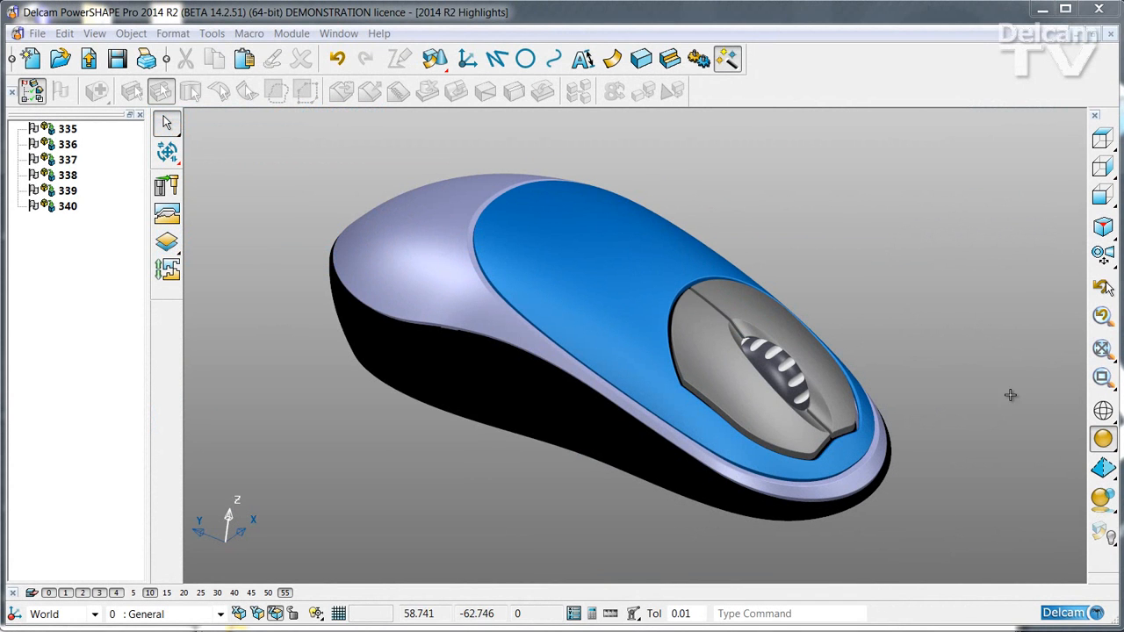
# Step: Open KeyShot's material library beside the mouse model
pyautogui.moveTo(1010, 396); pyautogui.dragTo(982, 389)
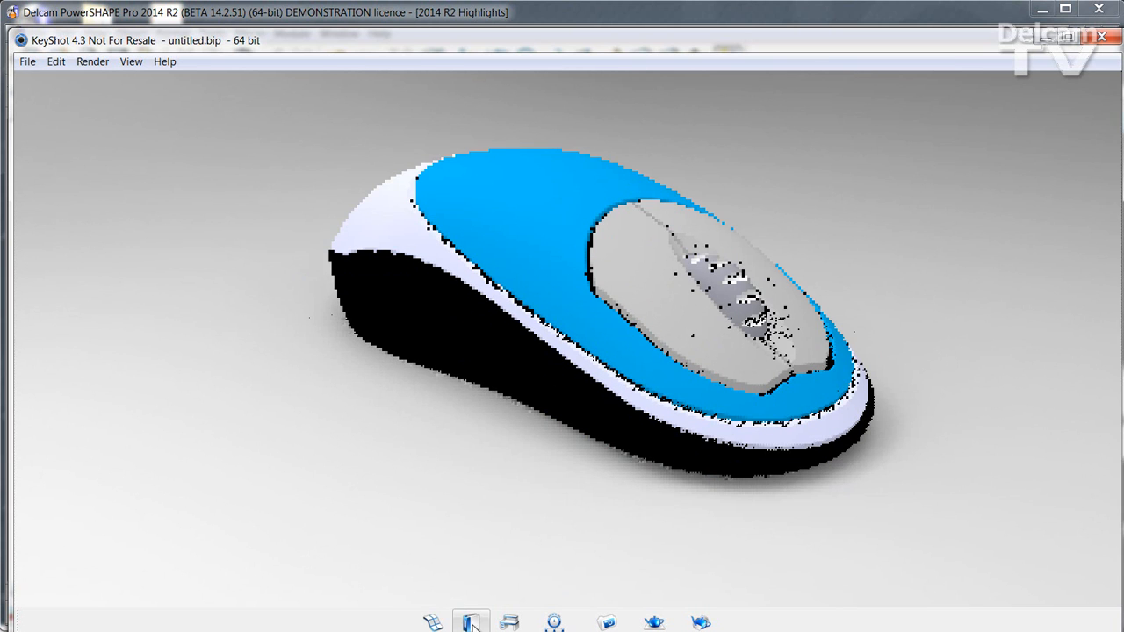
pyautogui.click(471, 623)
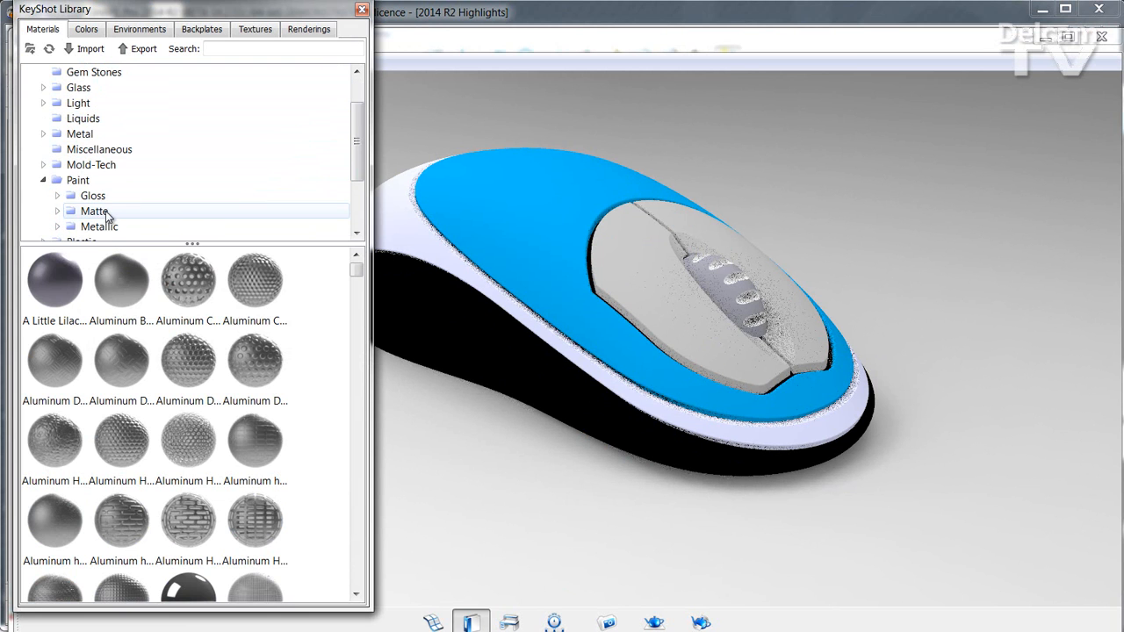
# Step: Apply silver metallic paint from Paint > Metallic to the mouse trim
pyautogui.click(98, 227)
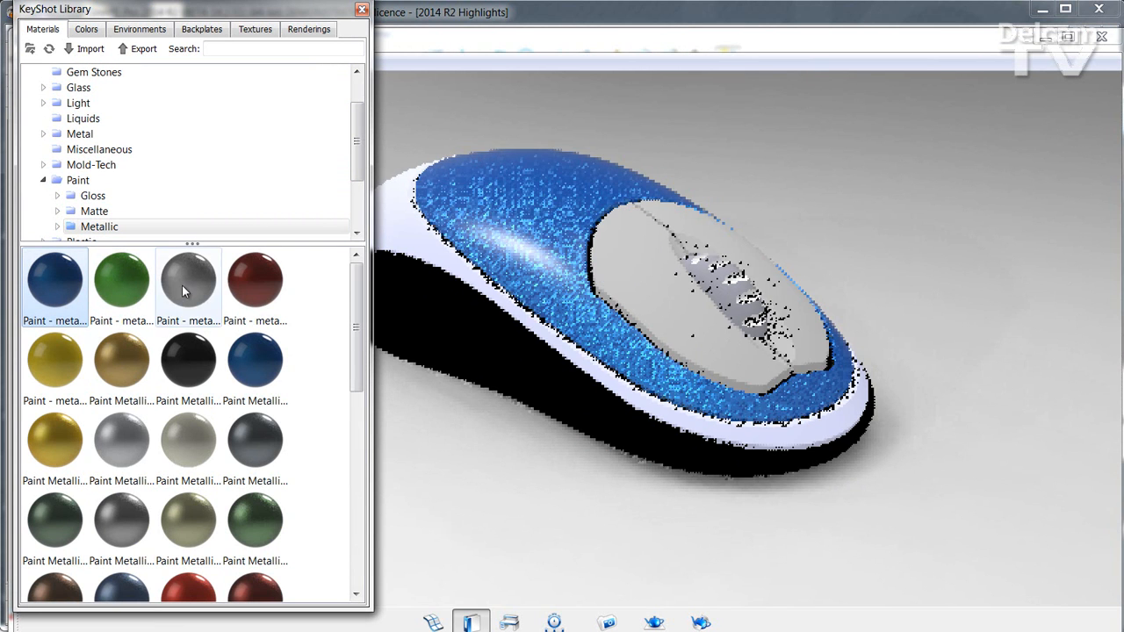
pyautogui.click(187, 279)
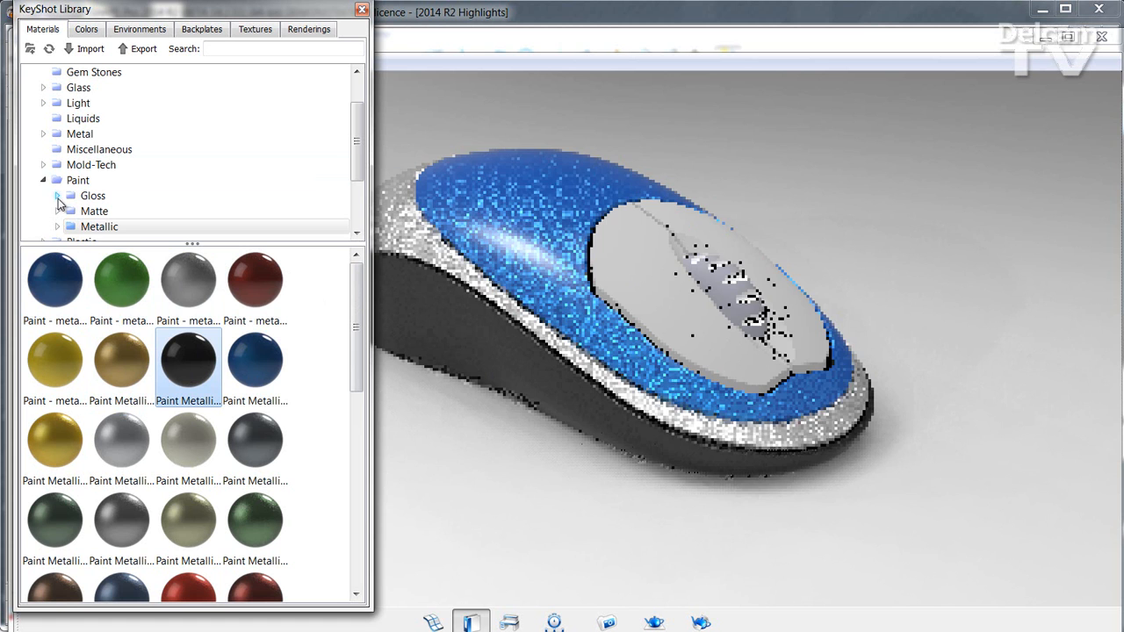
pyautogui.click(44, 165)
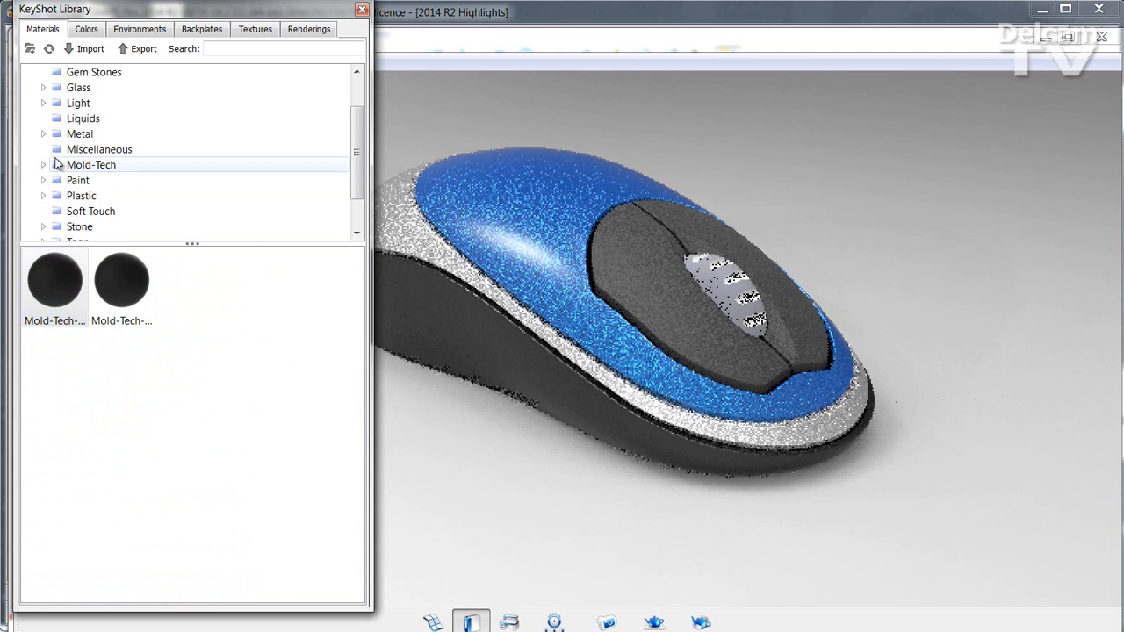
# Step: Apply the Miscellaneous > Rubber material to the mouse body
pyautogui.click(99, 149)
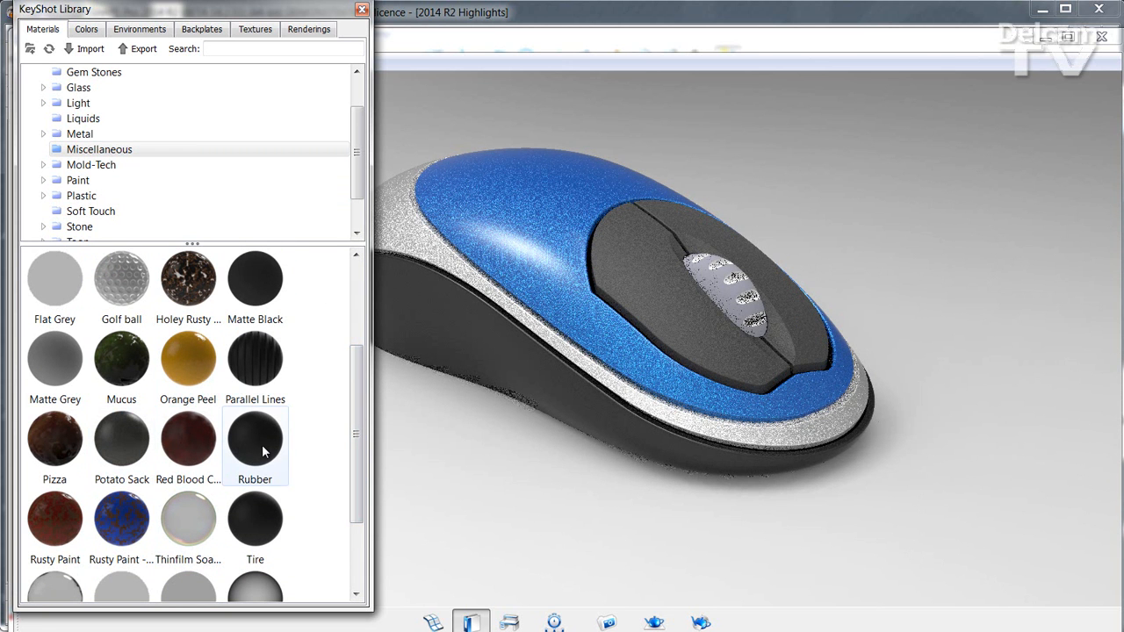
pyautogui.click(255, 439)
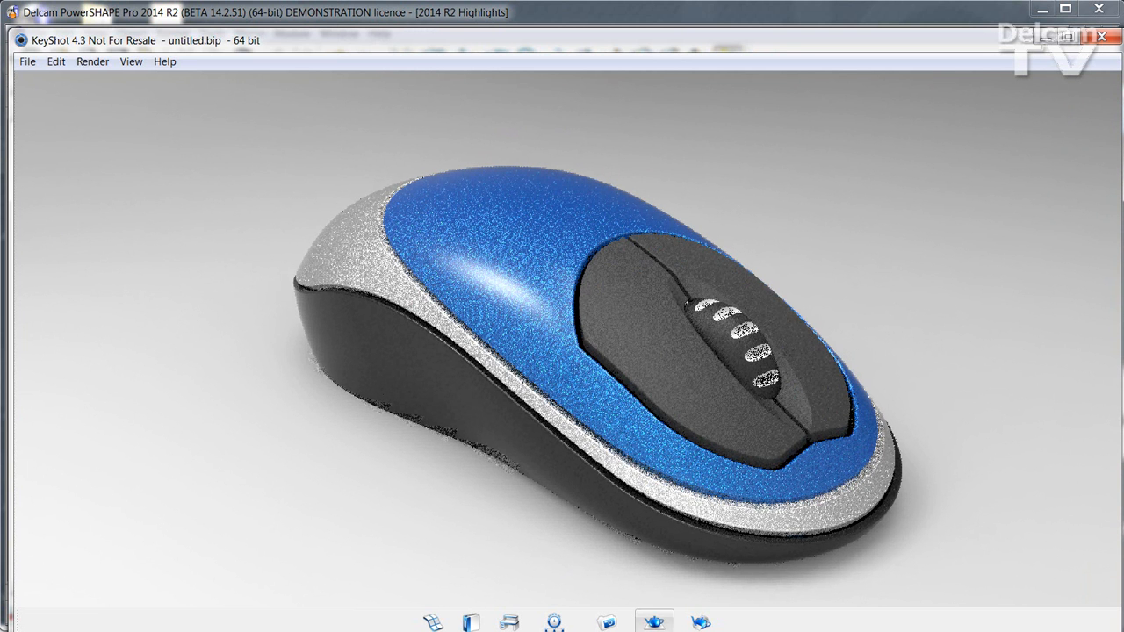
# Step: Render the mouse as an 800 x 387 JPEG still image
pyautogui.click(91, 61)
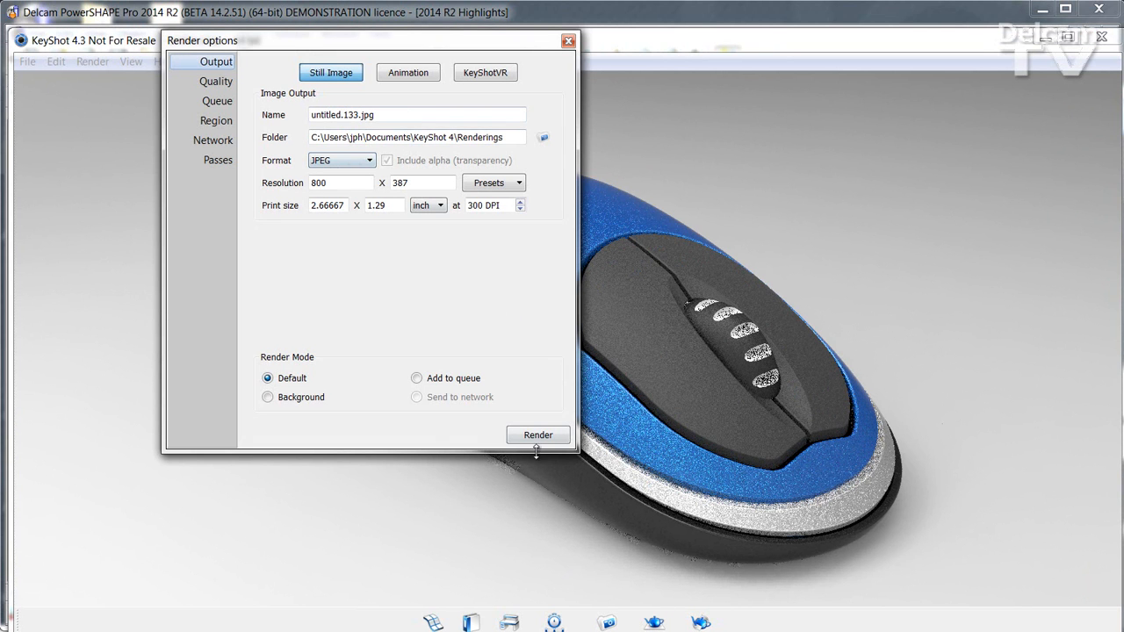
pyautogui.click(537, 435)
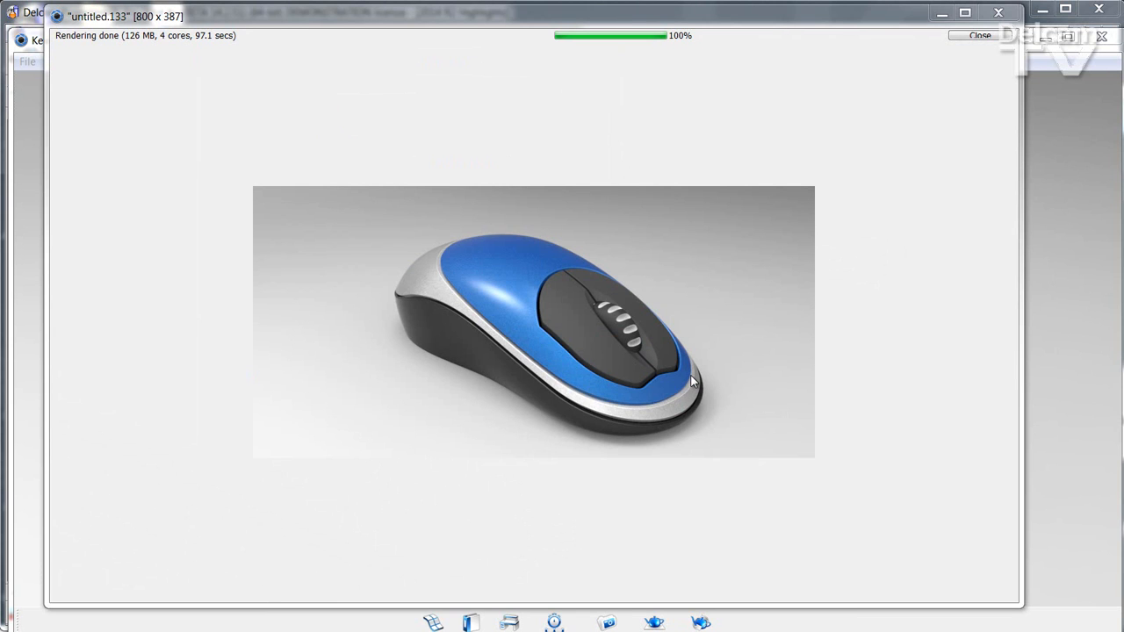
pyautogui.moveTo(720, 486)
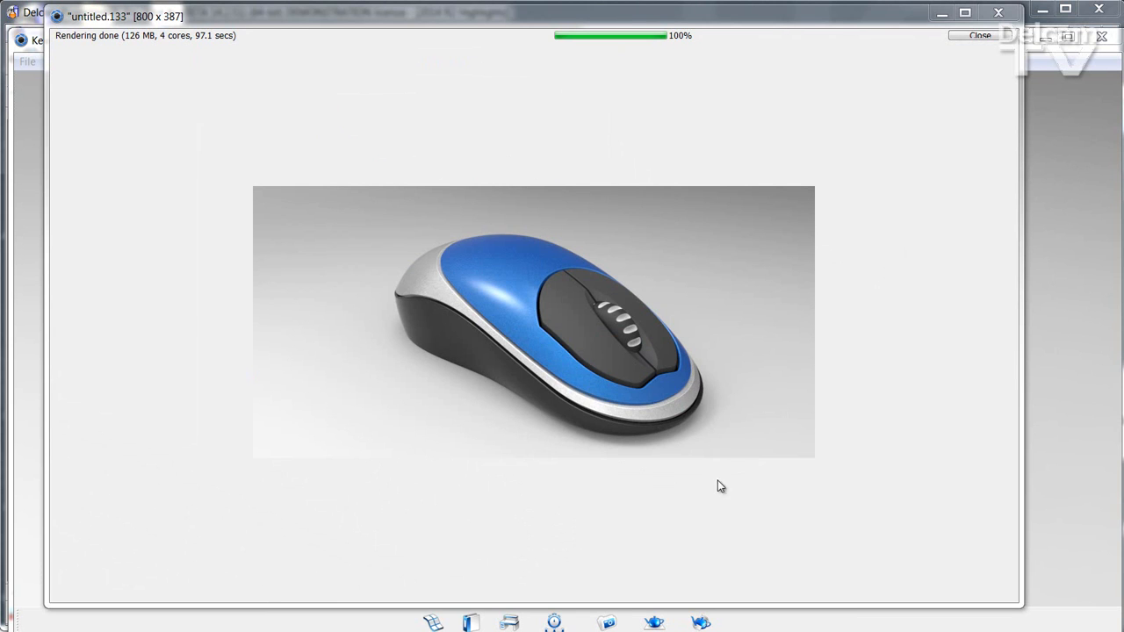
pyautogui.moveTo(845, 516)
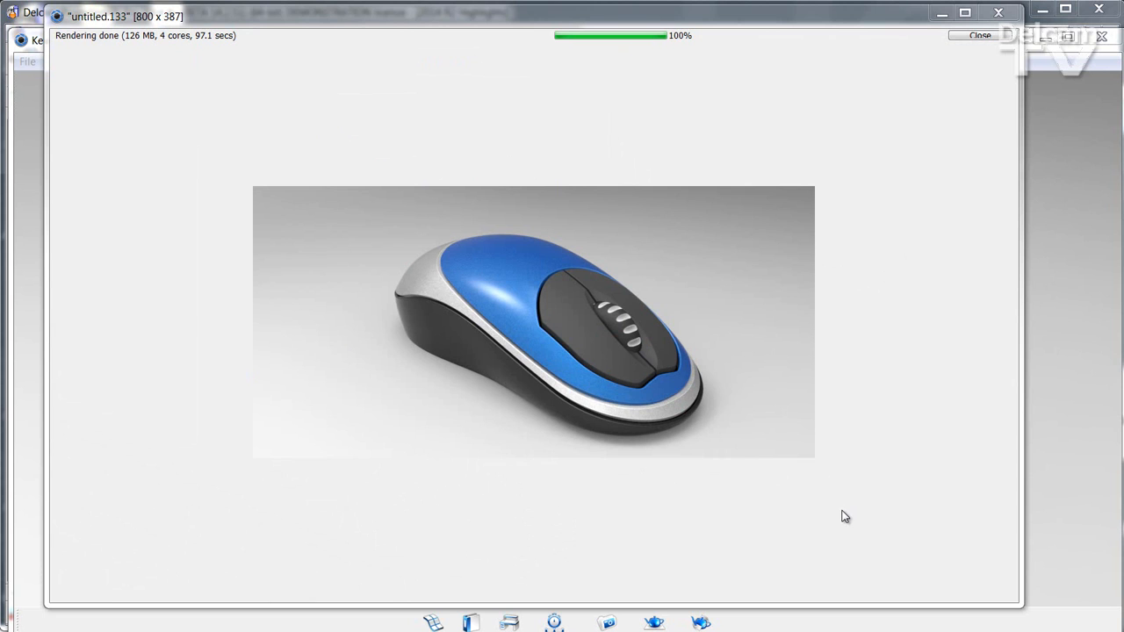